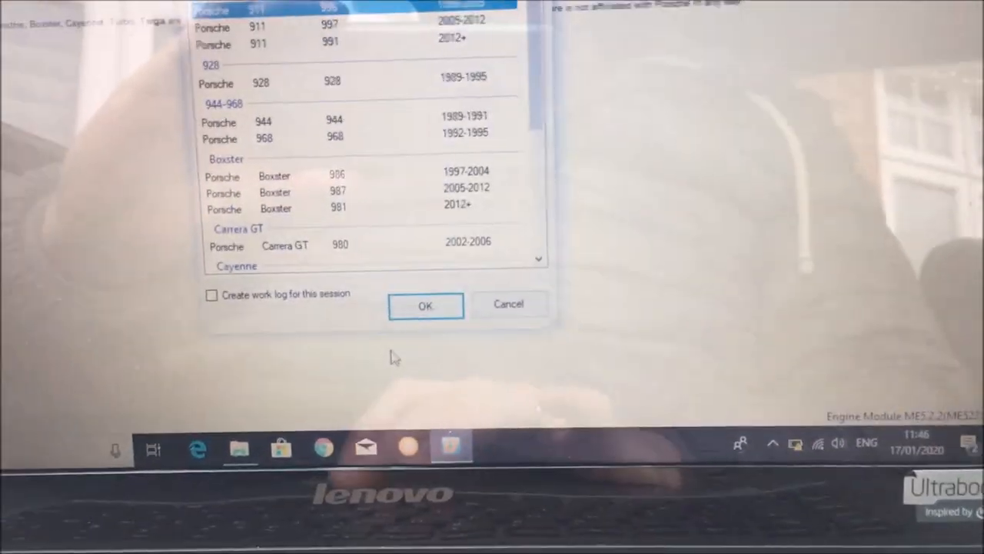
- Confirm the 911 996 vehicle and accept the ME5.2.2 engine equipment
click(425, 305)
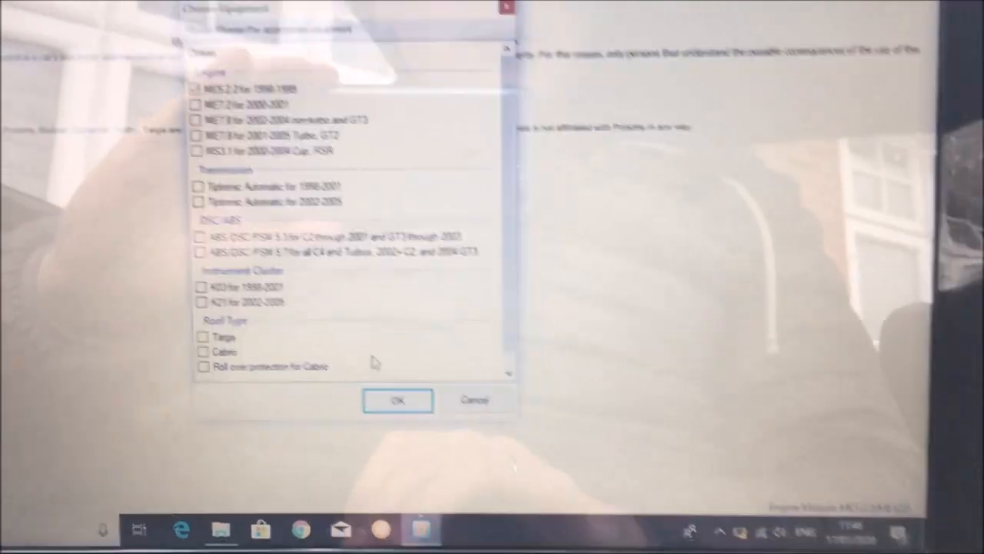
click(397, 400)
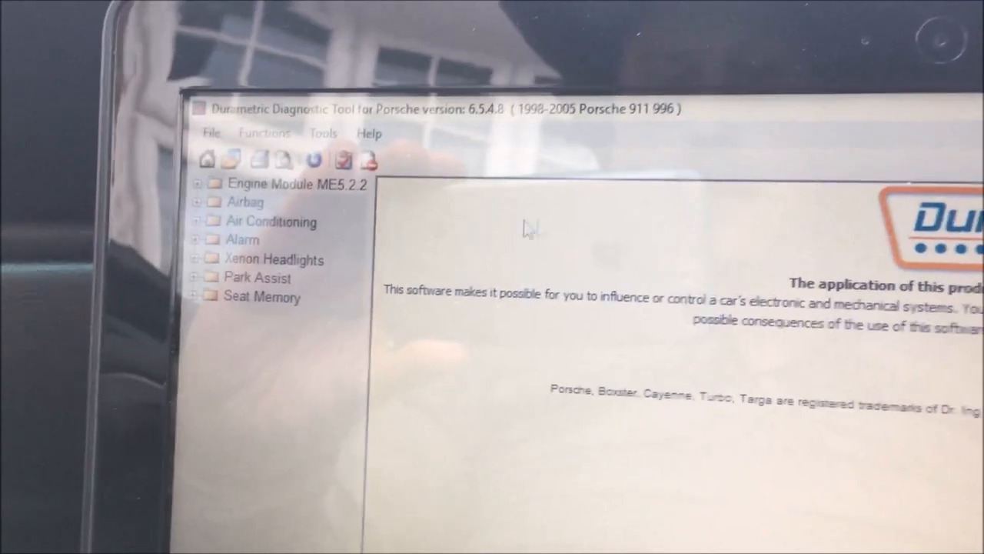
- Expand Engine Module ME5.2.2 in the left tree to show its functions
click(198, 184)
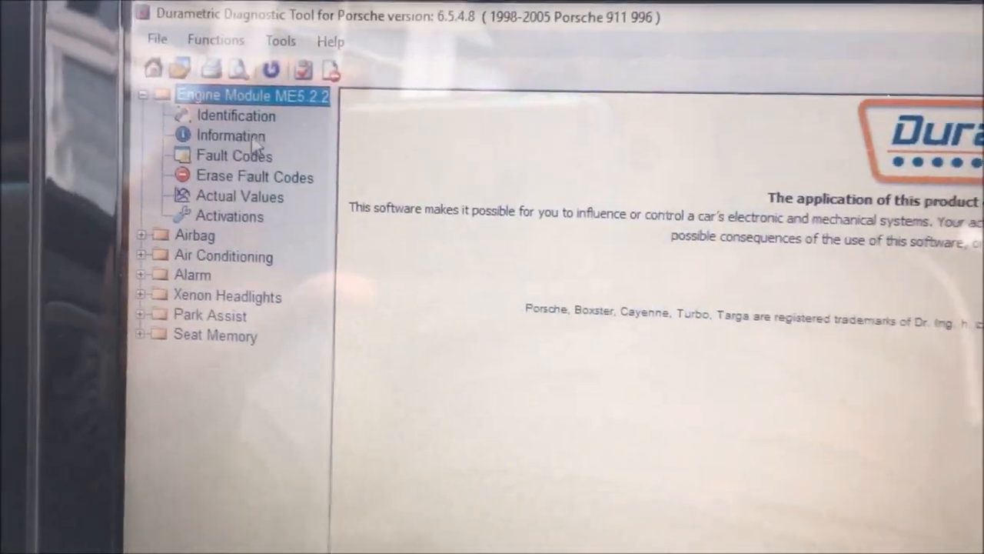
click(230, 135)
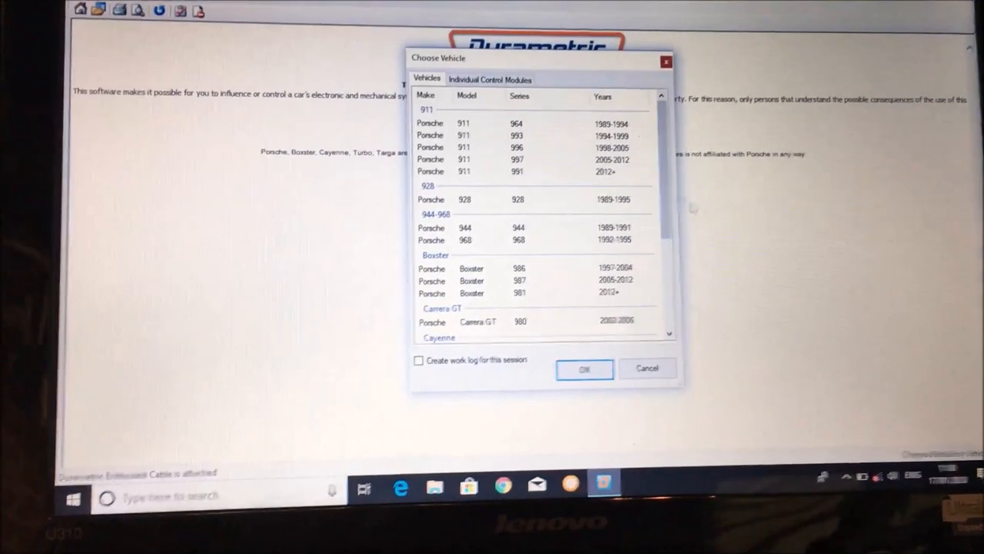
- Confirm the 911 997 vehicle and accept the ME7.8.1 Non-Turbo engine equipment
click(646, 368)
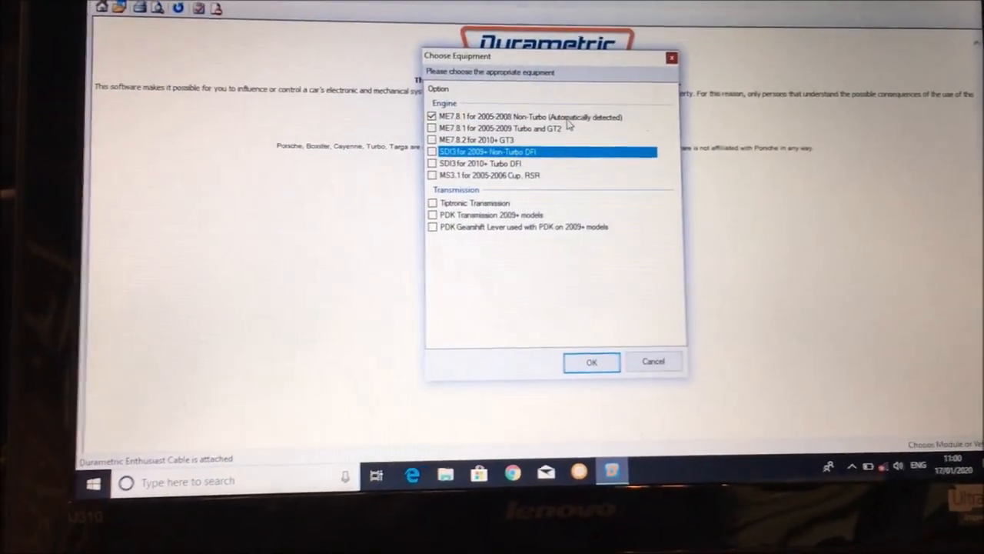
click(591, 361)
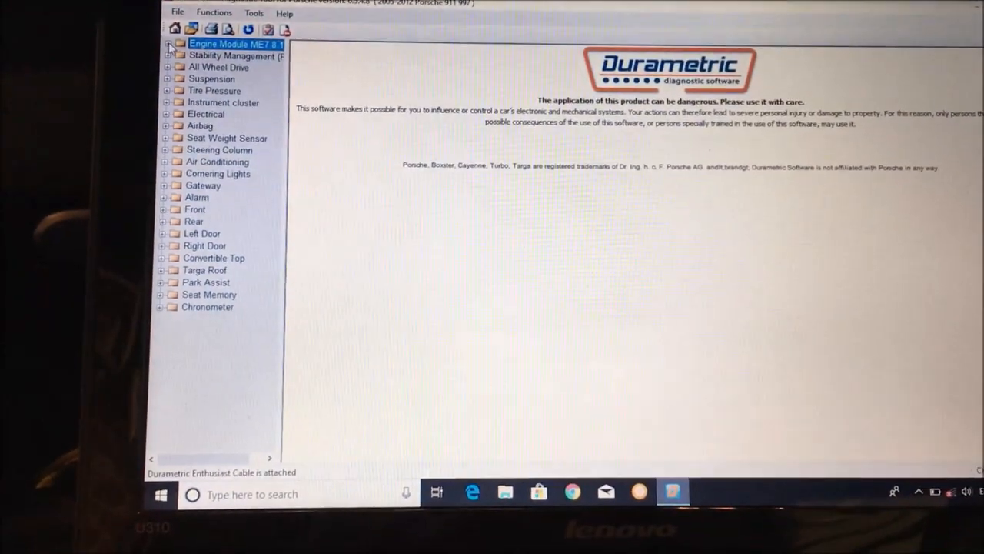
click(169, 45)
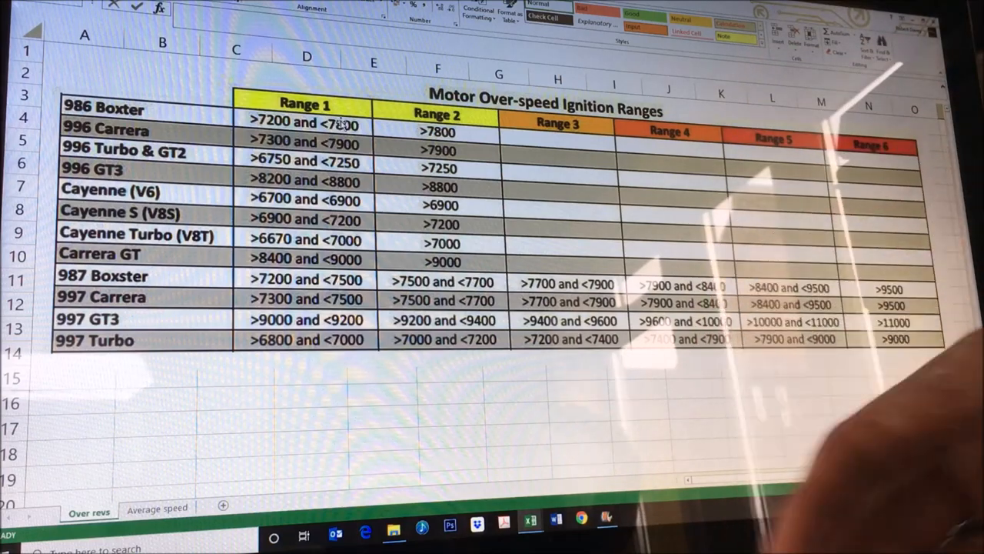
mouse_move(884, 231)
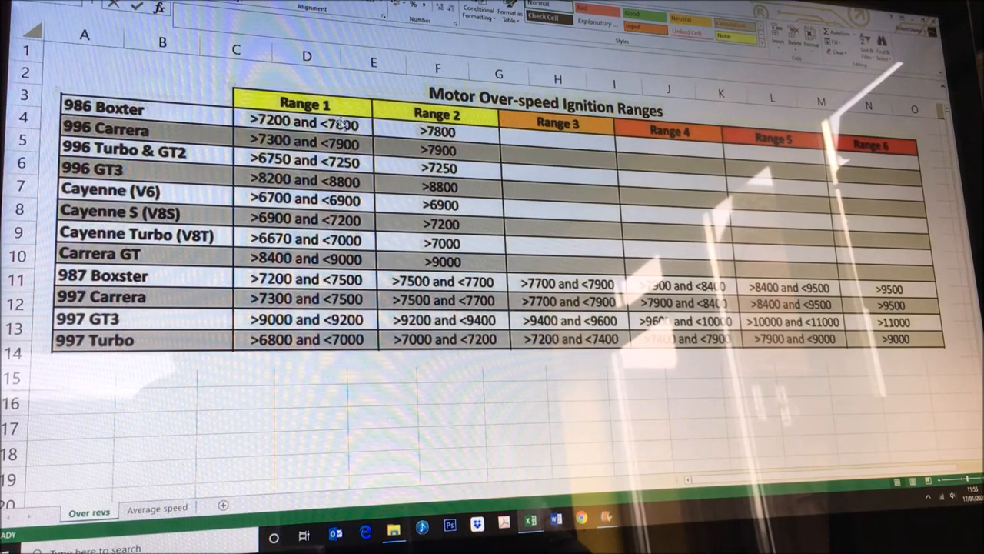
click(157, 508)
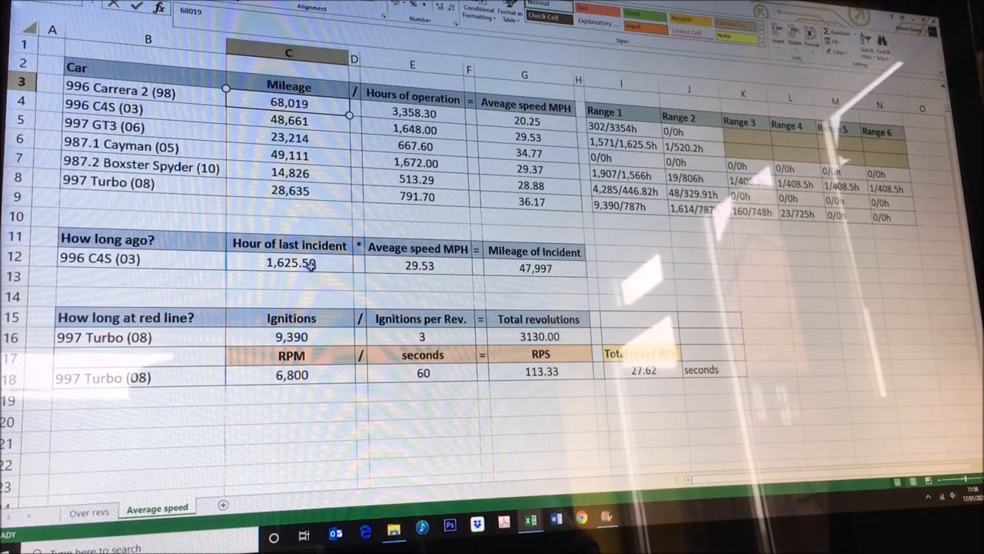
- Enter 1625.5 as the C4S hour of last incident in cell C12
text(1625.5)
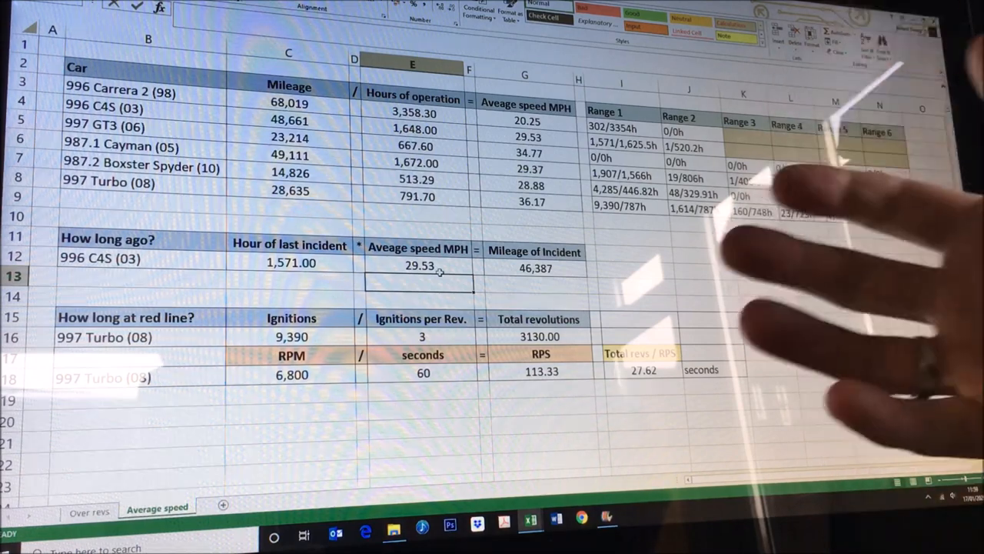
mouse_move(731, 231)
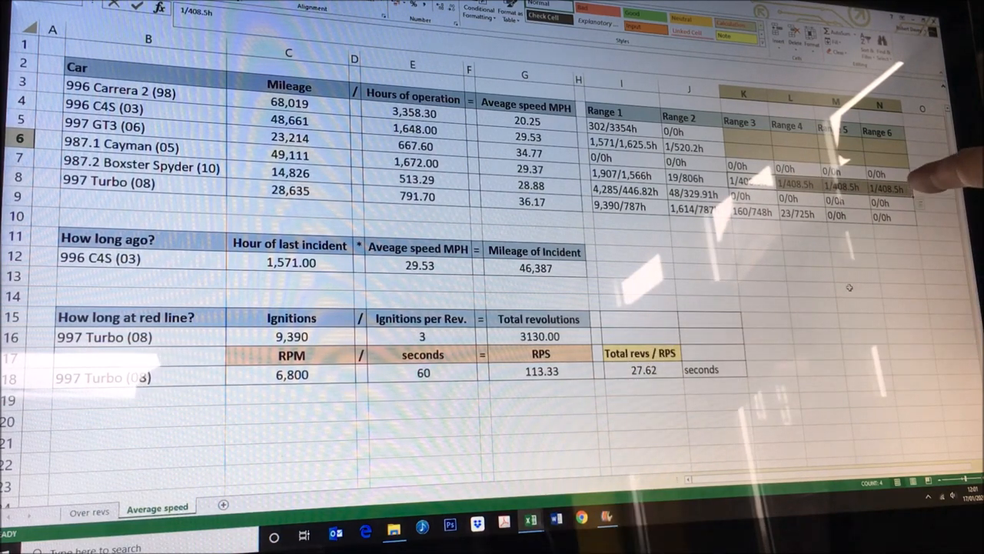
mouse_move(885, 154)
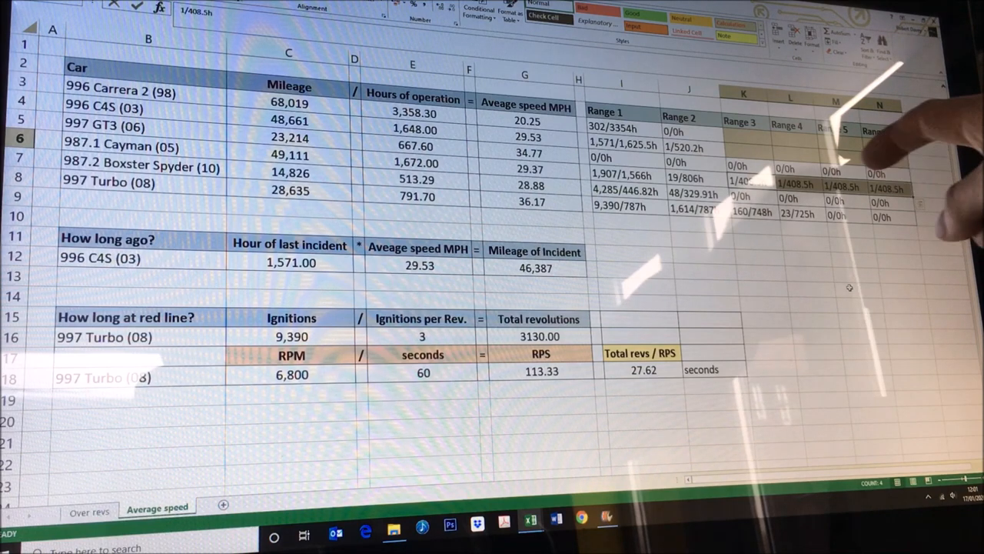